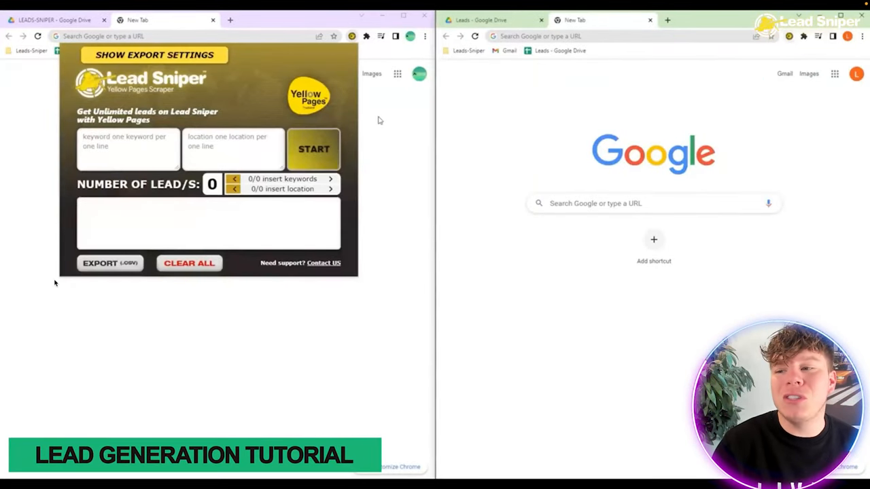
- Scrape 'electricians' leads with Miramar among the locations in Lead Sniper
{"action": "type", "text": "electricians"}
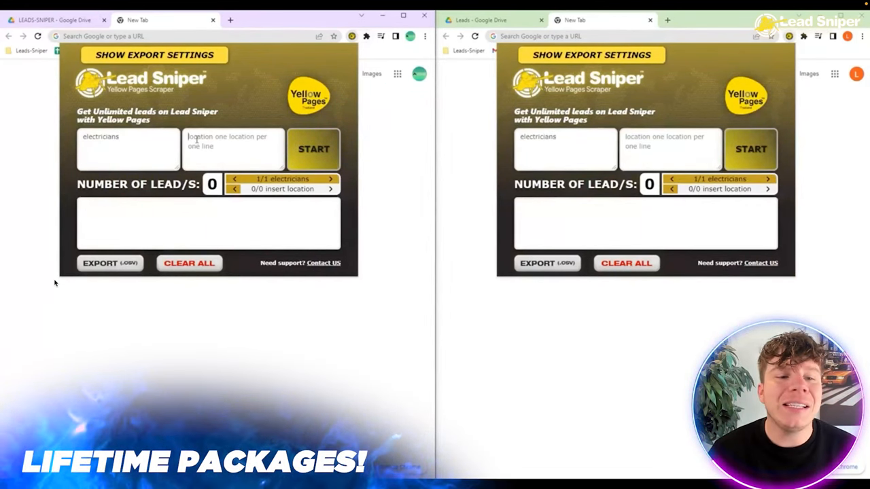
{"action": "type", "text": "Miramar"}
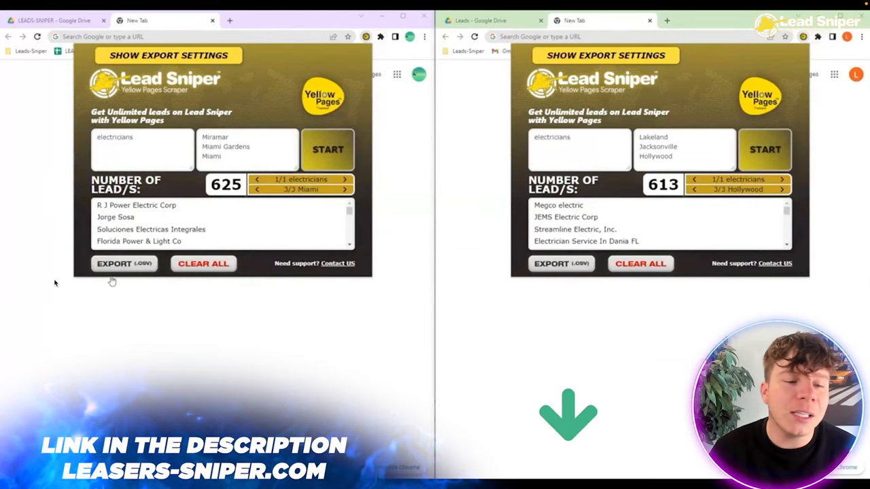
- Export the scraped leads as data.csv and open it in Google Sheets from Drive
{"action": "left_click", "coordinate": [124, 264]}
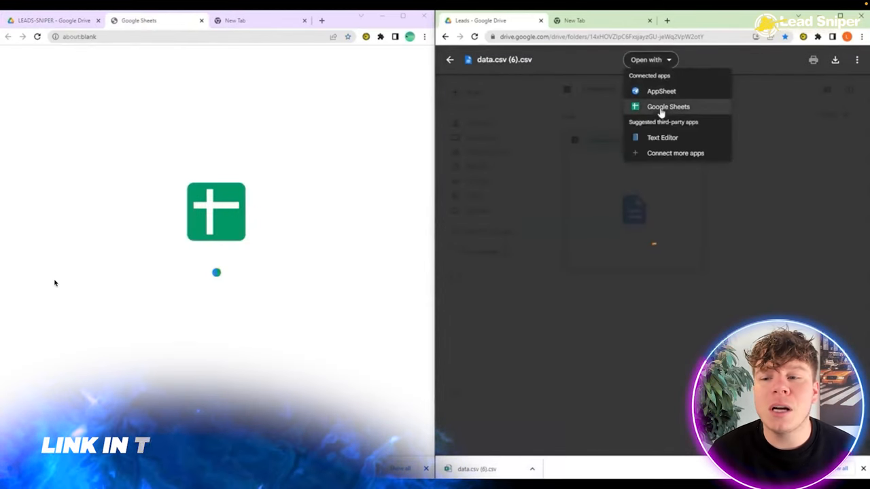
{"action": "left_click", "coordinate": [667, 106]}
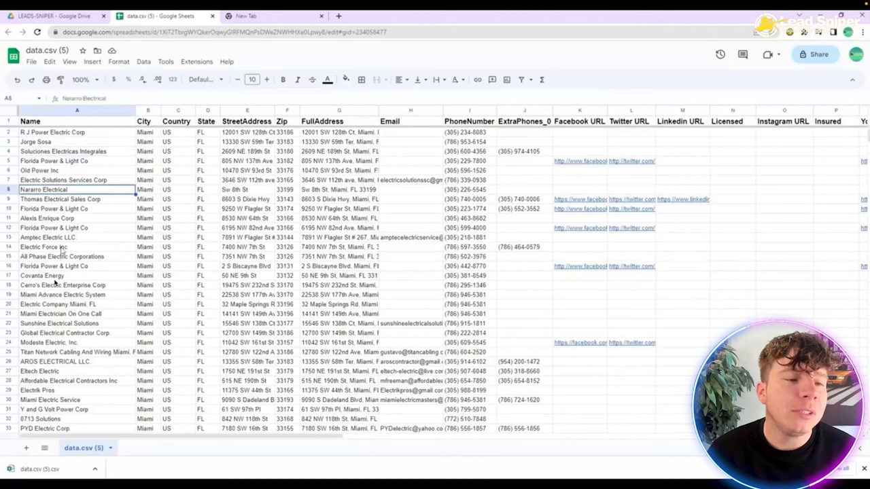
- Review the extra columns of data.csv (5) and show the Jacksonville leads in data.csv (6)
{"action": "left_click", "coordinate": [465, 371]}
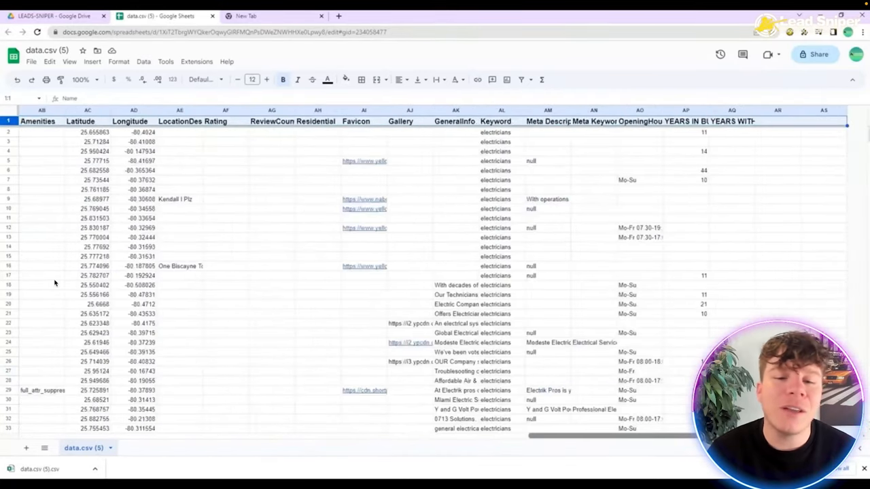
{"action": "scroll", "scroll_direction": "left", "scroll_amount": 3}
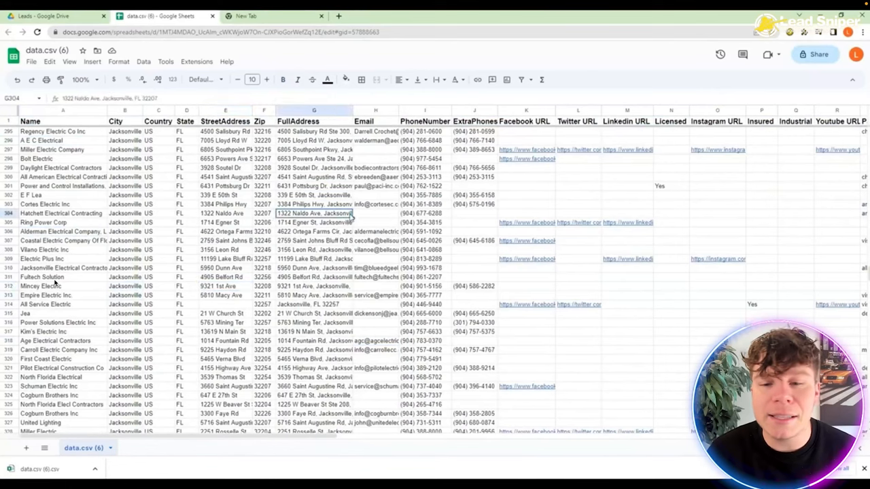
- Check a lead's Facebook link loads All Service Electric's page, then return to the sheet
{"action": "left_click", "coordinate": [527, 304]}
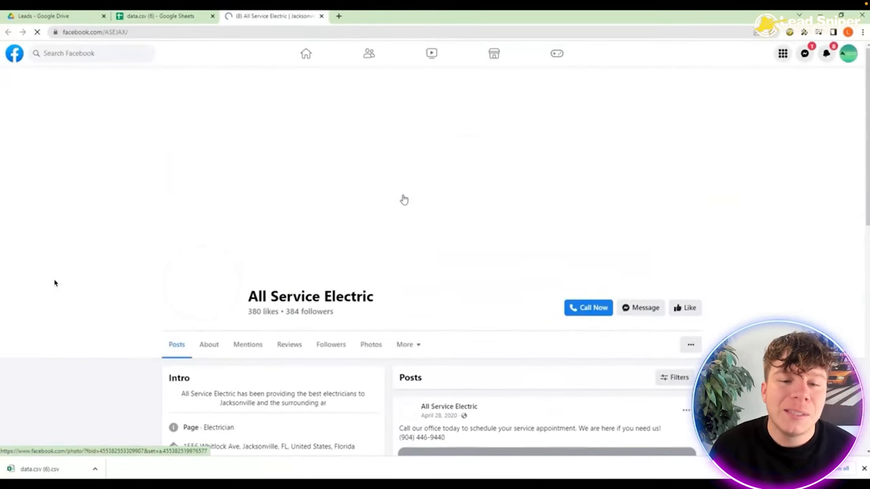
{"action": "scroll", "scroll_direction": "down", "scroll_amount": 3}
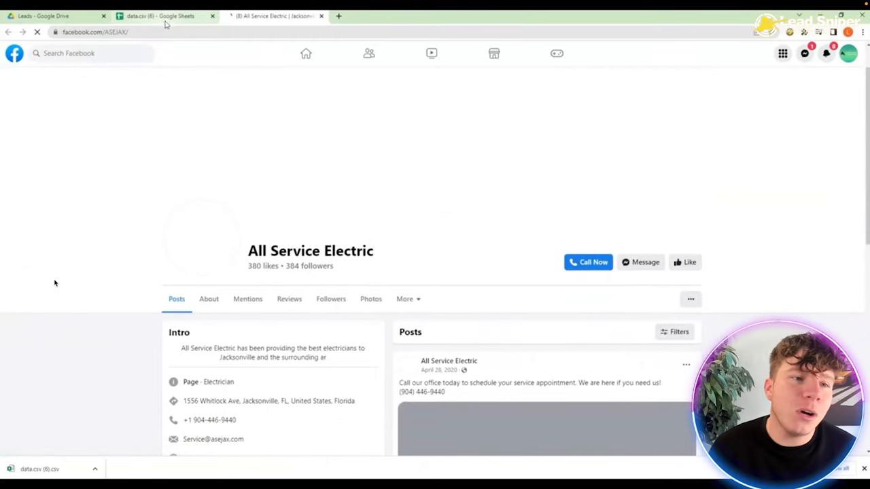
{"action": "left_click", "coordinate": [163, 17]}
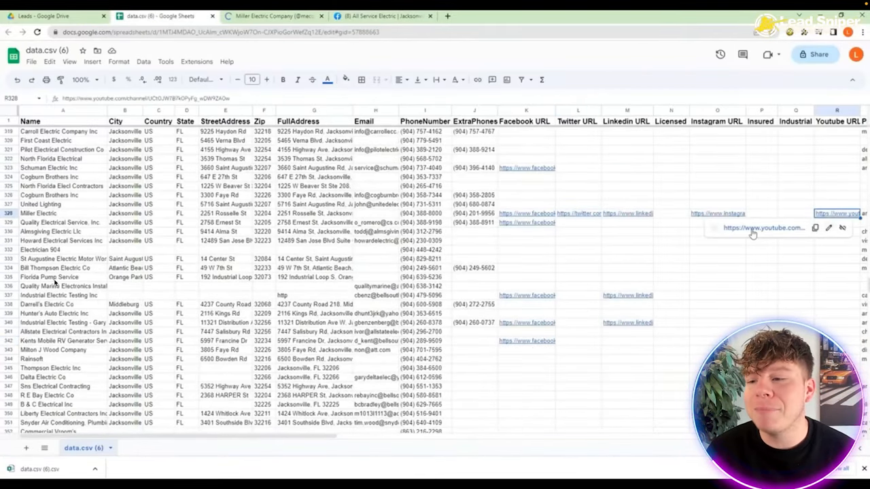
{"action": "left_click", "coordinate": [763, 229]}
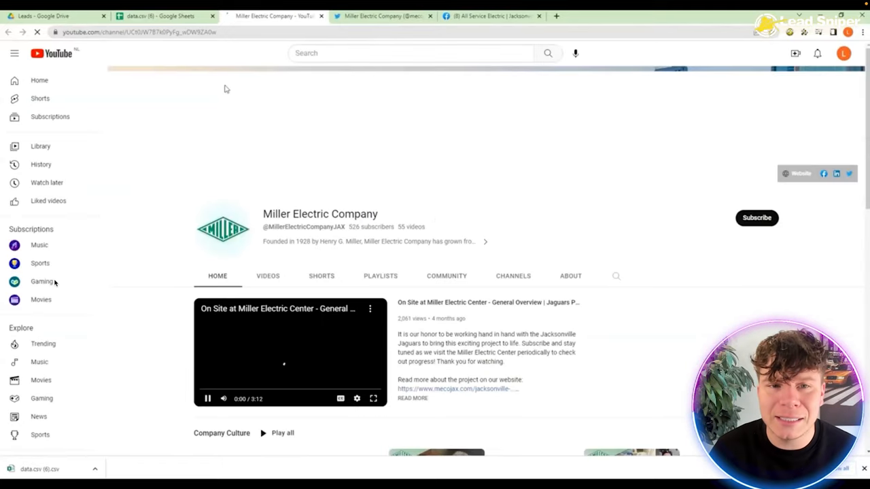
{"action": "left_click", "coordinate": [161, 15]}
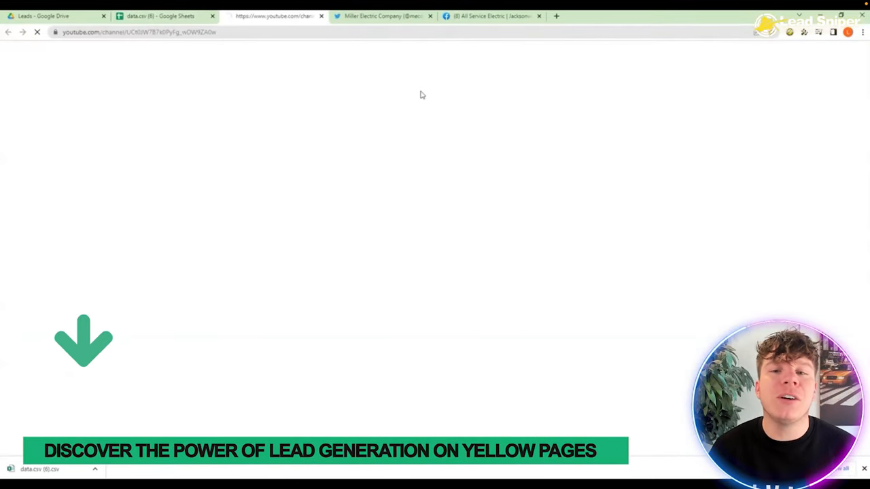
{"action": "left_click", "coordinate": [163, 12]}
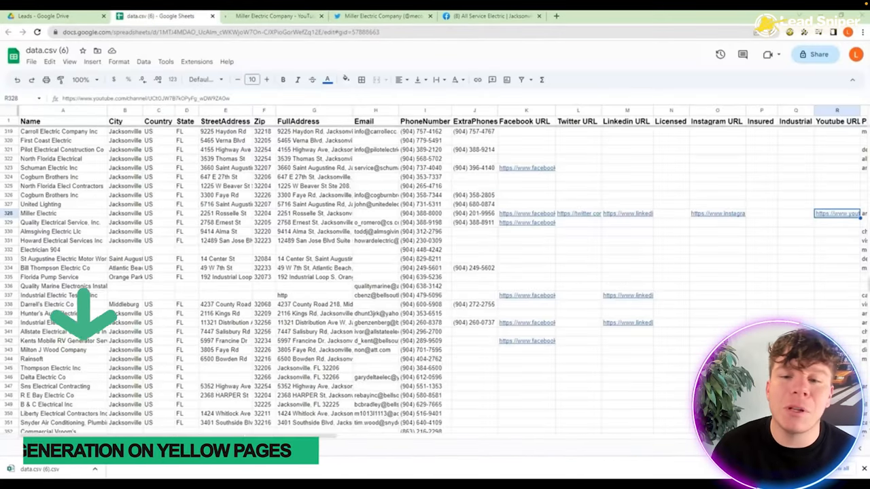